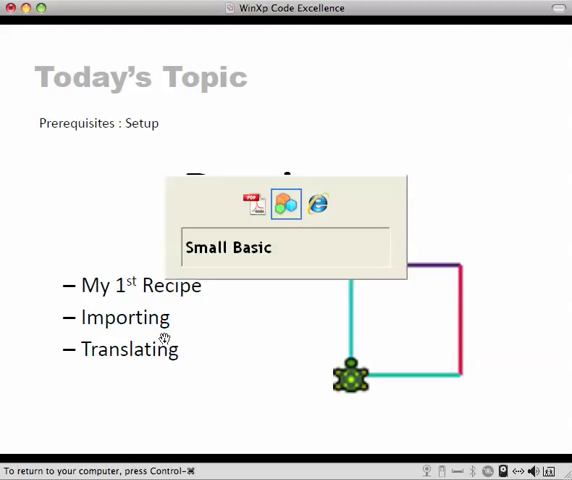
Step: Return to the recipes page and open the MXD413-9 Simple Square program listing
{"action": "left_click", "coordinate": [316, 204]}
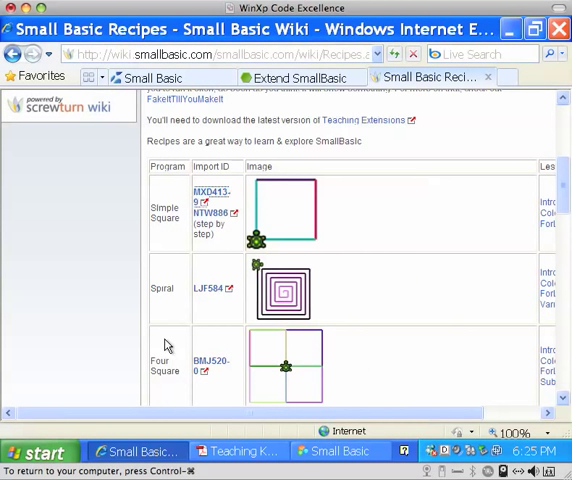
{"action": "mouse_move", "coordinate": [250, 196]}
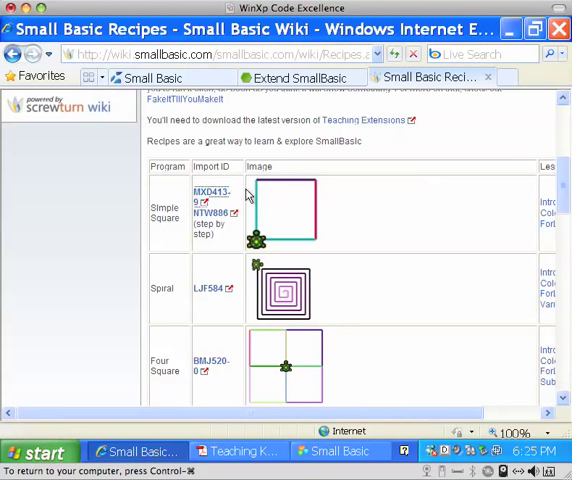
{"action": "mouse_move", "coordinate": [302, 187]}
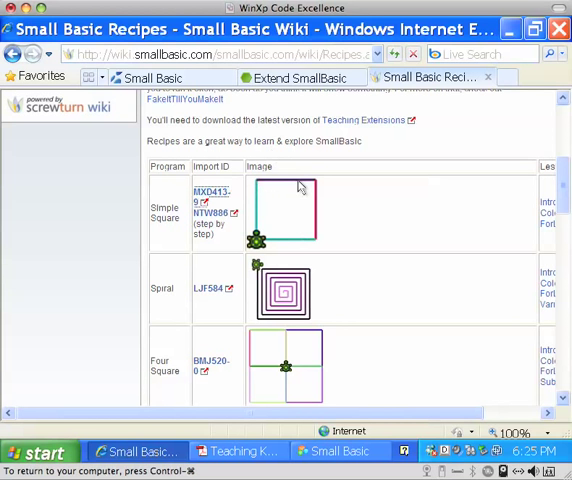
{"action": "left_click", "coordinate": [200, 193]}
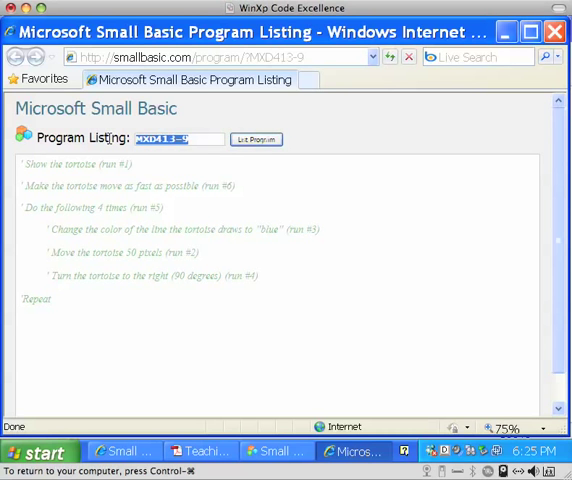
Step: Switch to Small Basic, start a web import and enter program ID MXD413-9
{"action": "left_click", "coordinate": [124, 451]}
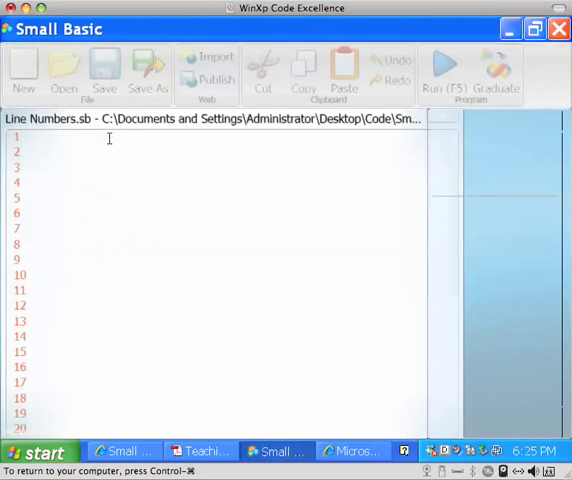
{"action": "left_click", "coordinate": [218, 57]}
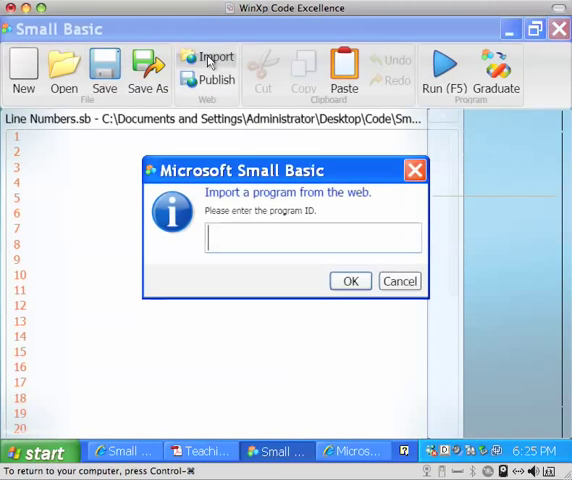
{"action": "type", "text": "MXD413-9"}
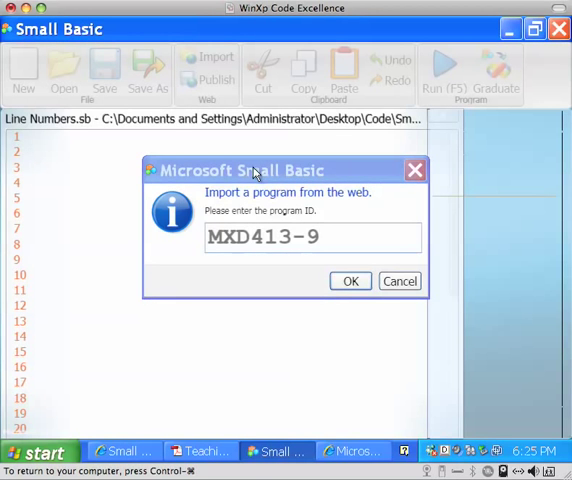
Step: Confirm the import so MXD413-9's commented outline loads into a new untitled program
{"action": "left_click", "coordinate": [350, 281]}
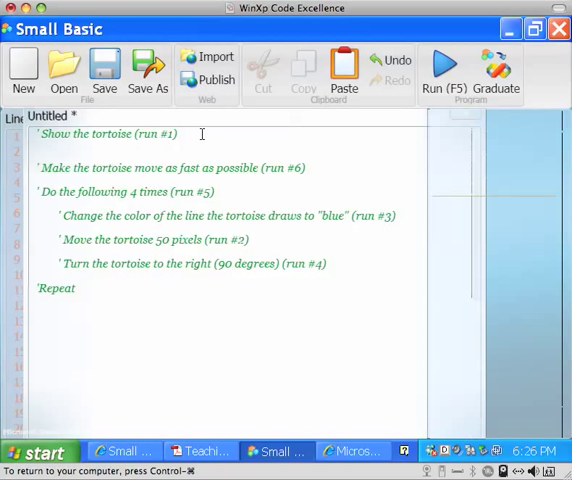
Step: Write Tortoise.Show() on line 2 under the 'Show the tortoise' comment
{"action": "type", "text": "To"}
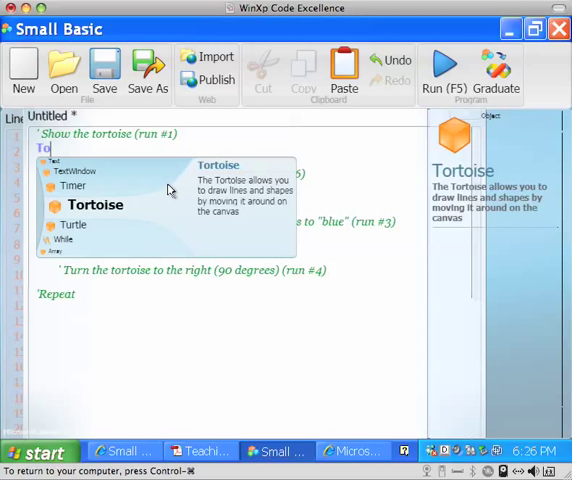
{"action": "mouse_move", "coordinate": [225, 162]}
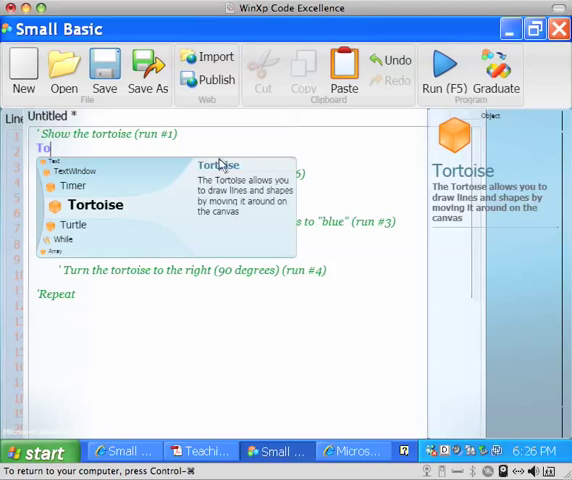
{"action": "mouse_move", "coordinate": [263, 195]}
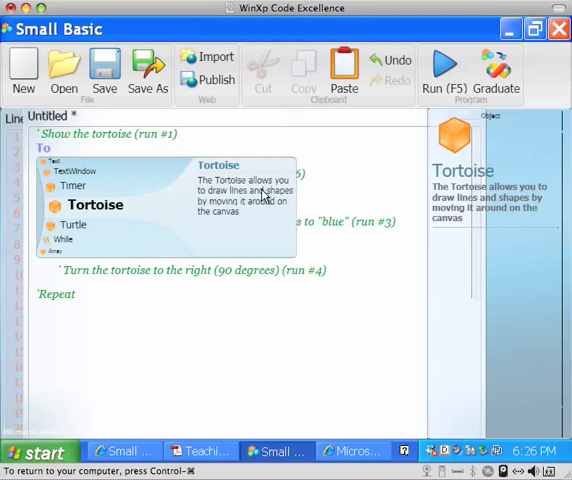
{"action": "mouse_move", "coordinate": [511, 165]}
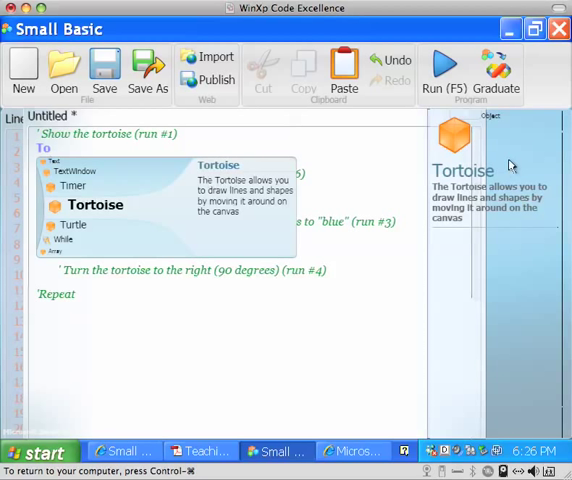
{"action": "mouse_move", "coordinate": [452, 239]}
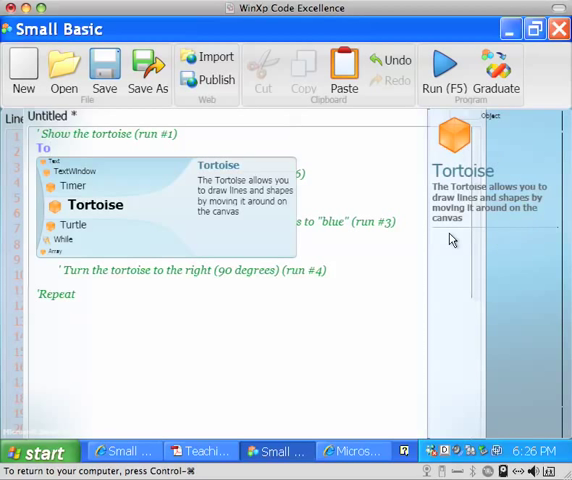
{"action": "mouse_move", "coordinate": [137, 223]}
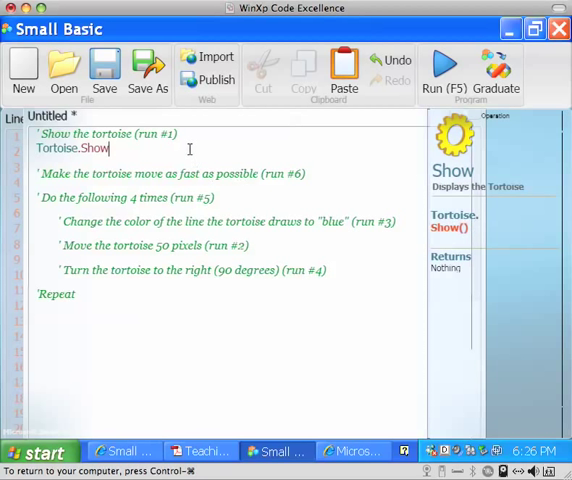
{"action": "type", "text": "()"}
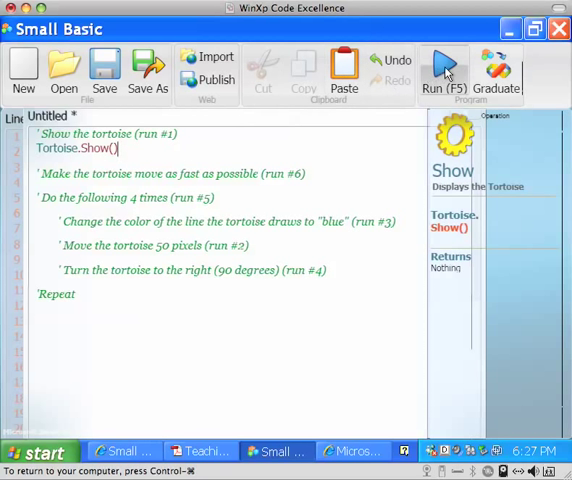
{"action": "left_click", "coordinate": [443, 65]}
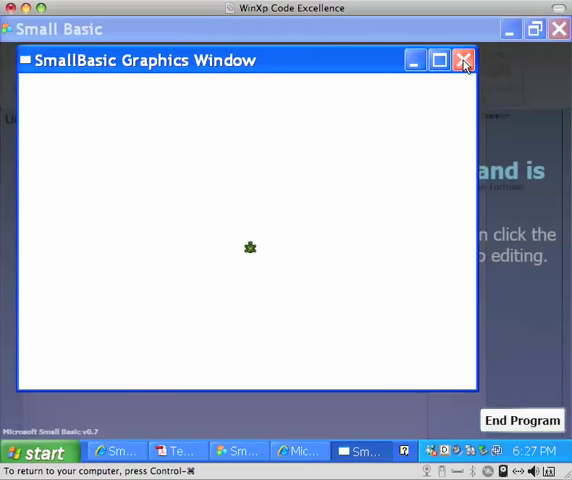
{"action": "left_click", "coordinate": [463, 60]}
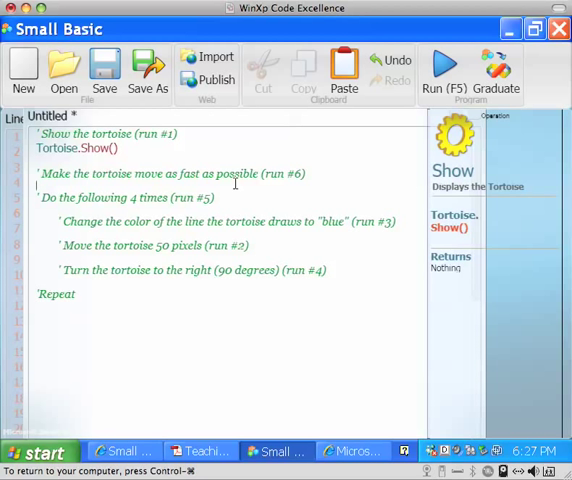
Step: Add Tortoise.SetSpeed(10) under the move-fast comment, picking Tortoise from IntelliSense
{"action": "type", "text": "Tortoise."}
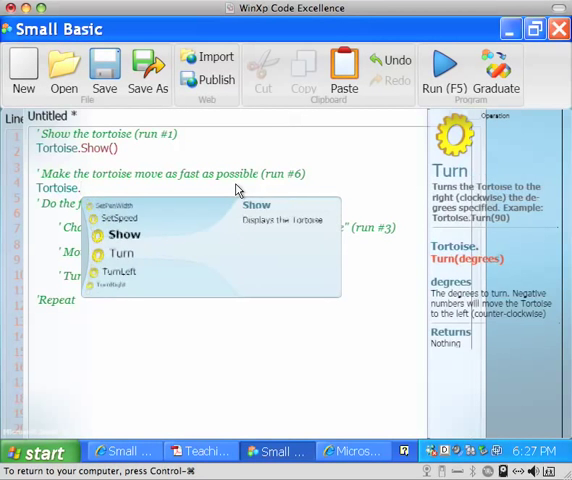
{"action": "left_click", "coordinate": [120, 218]}
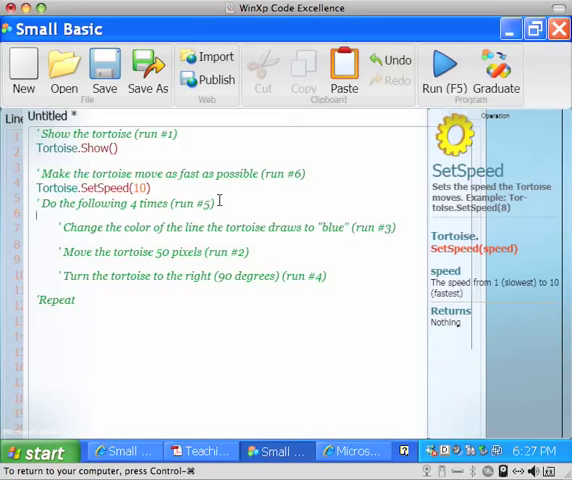
Step: Surround the three step comments with 'For i = 1 To 4' and 'EndFor'
{"action": "type", "text": "For"}
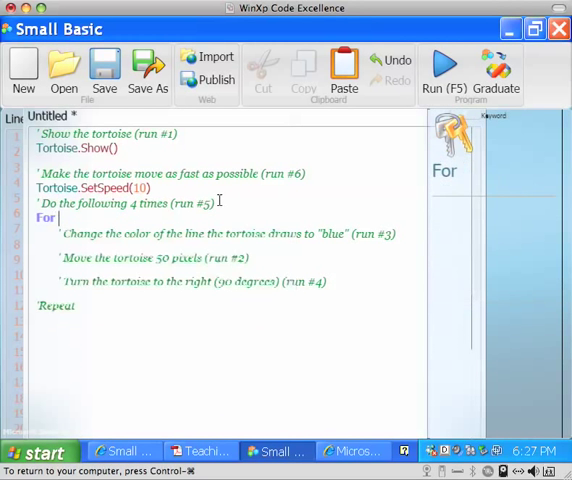
{"action": "type", "text": "i ="}
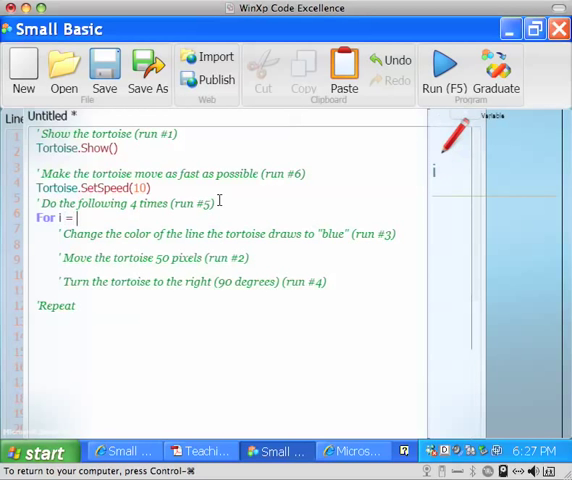
{"action": "type", "text": "1"}
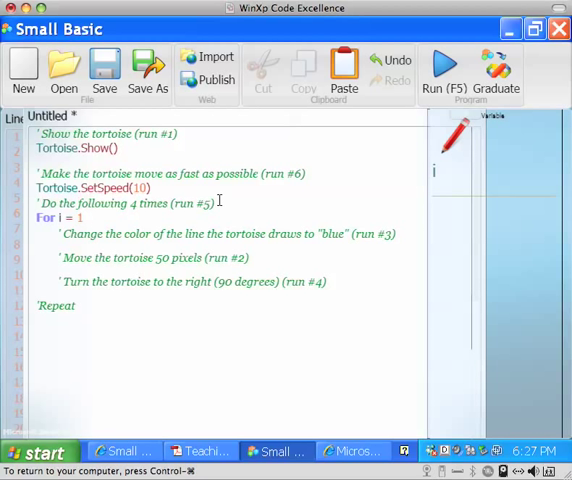
{"action": "type", "text": "To 4"}
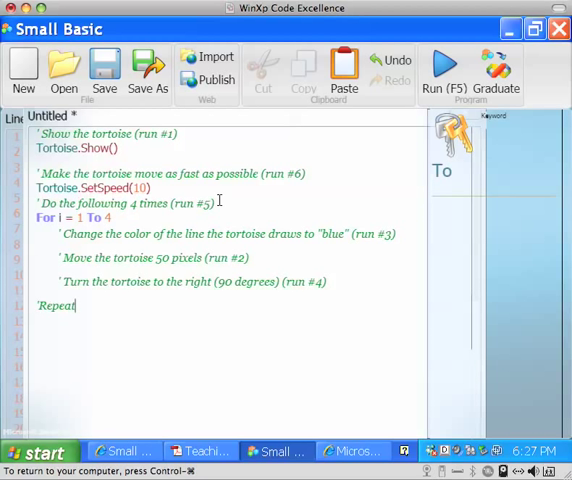
{"action": "type", "text": "E"}
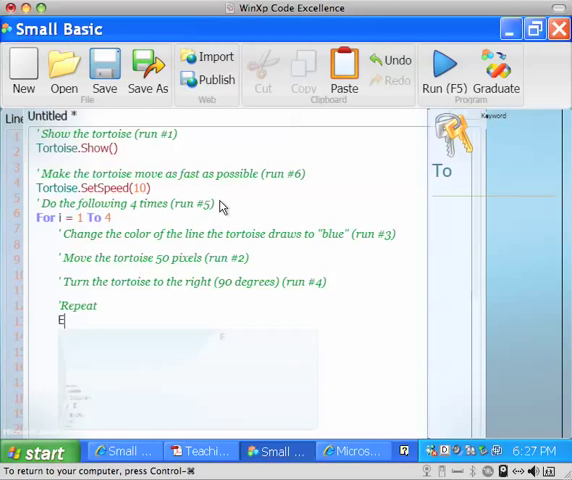
{"action": "type", "text": "ndFor"}
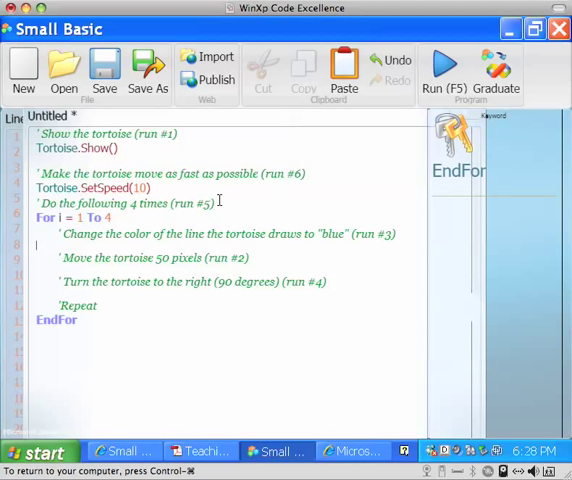
{"action": "left_click", "coordinate": [58, 245]}
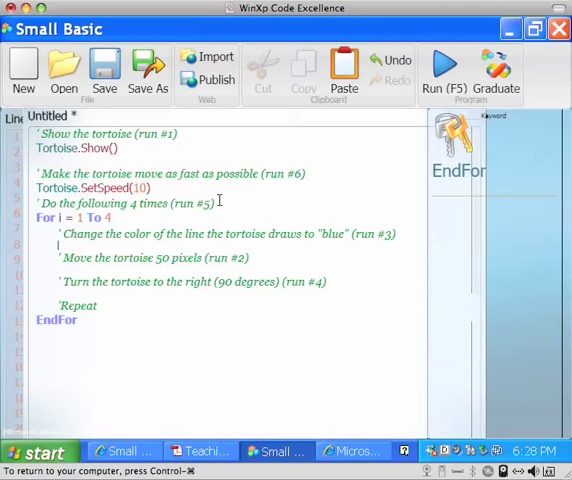
Step: Add Tortoise.SetPenColor(Colors.Blue) under the colour comment inside the loop
{"action": "type", "text": "Tortoise."}
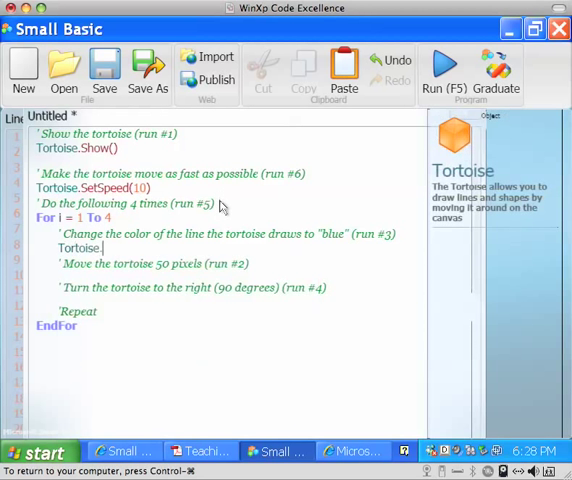
{"action": "type", "text": "."}
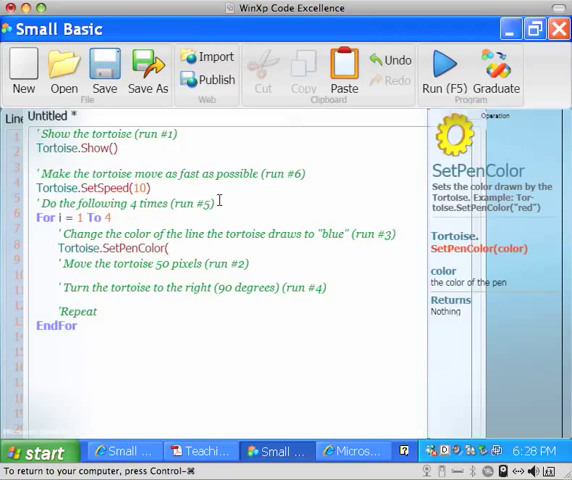
{"action": "type", "text": "Colors.Blue)"}
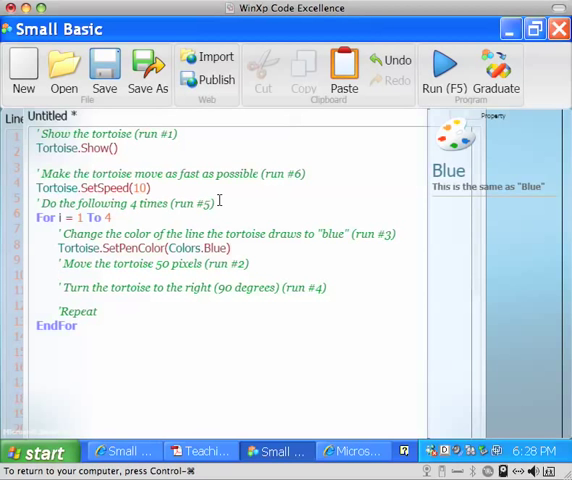
Step: Add Tortoise.Move(50) and Tortoise.Turn(90) under their comments inside the loop
{"action": "type", "text": "Tot"}
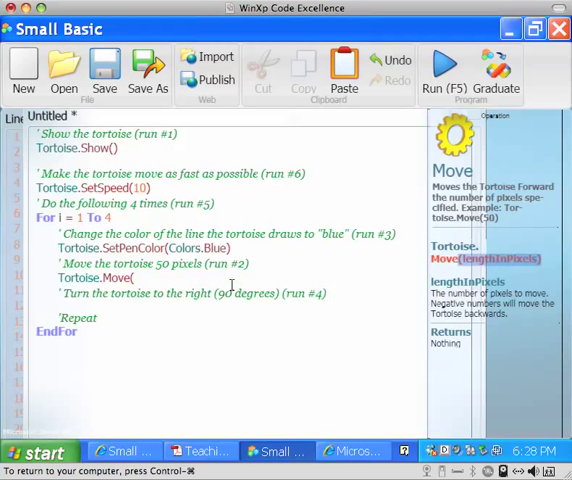
{"action": "type", "text": "50)"}
{"action": "left_click", "coordinate": [228, 307]}
{"action": "type", "text": "Tortoise.Turn"}
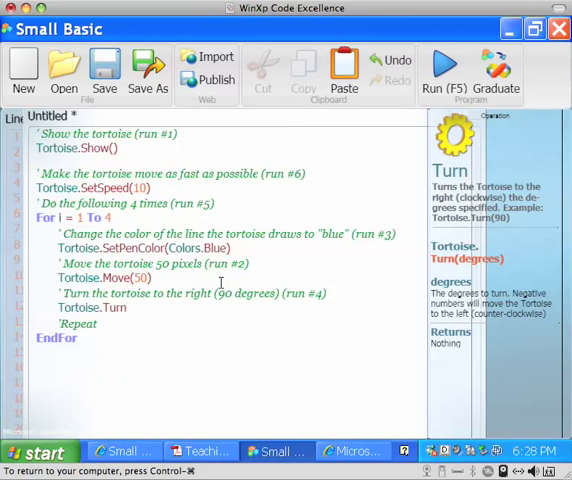
{"action": "type", "text": "("}
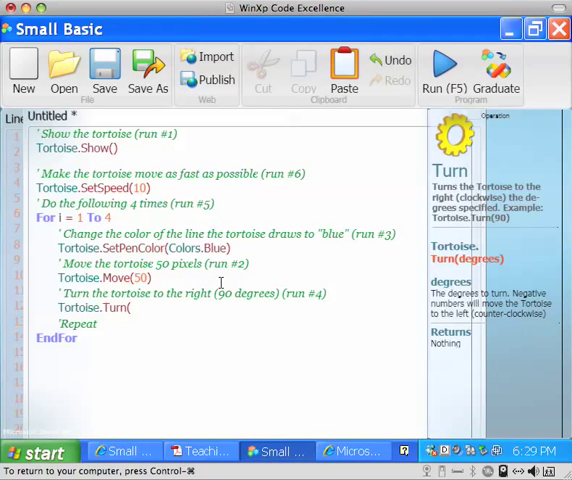
{"action": "type", "text": "90)"}
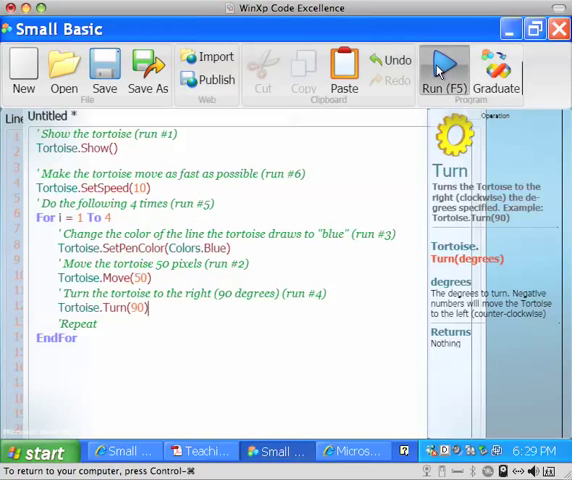
Step: Run the program to draw the blue square, then advance to the Resources slide
{"action": "left_click", "coordinate": [443, 68]}
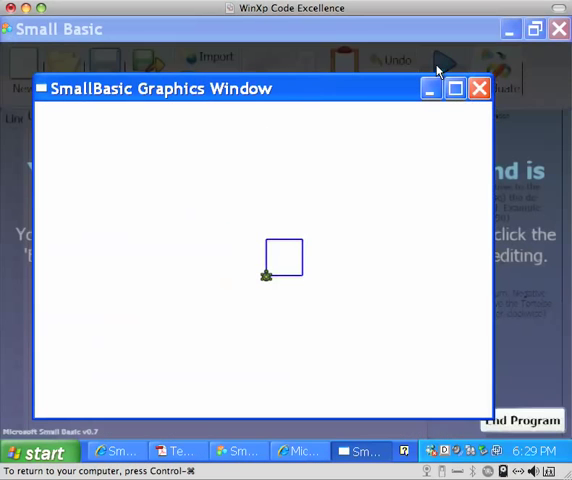
{"action": "left_click", "coordinate": [478, 88]}
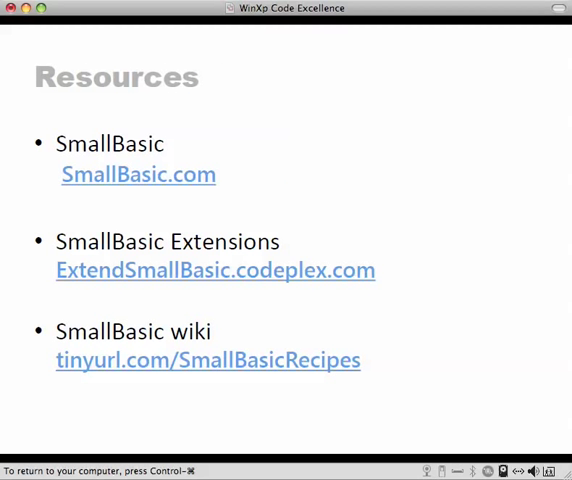
{"action": "mouse_move", "coordinate": [246, 422]}
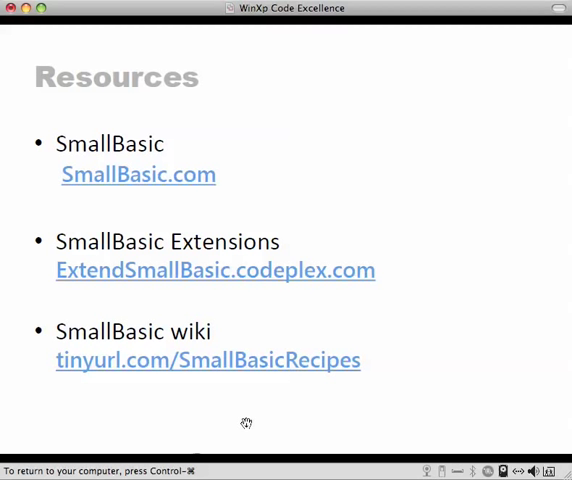